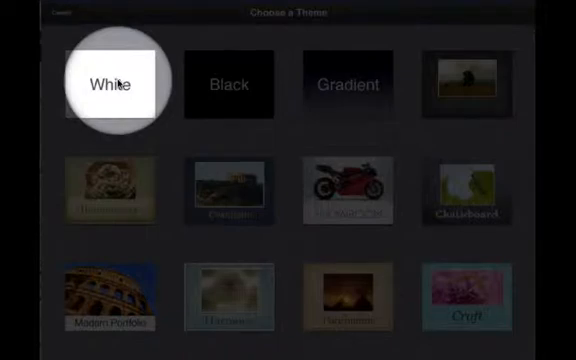
Create a new presentation using the White theme.
left_click(115, 83)
type("Ed")
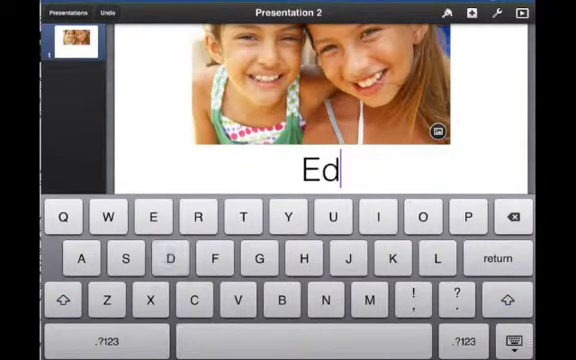
Finish typing 'Education' as the photo slide's title.
type("ucat")
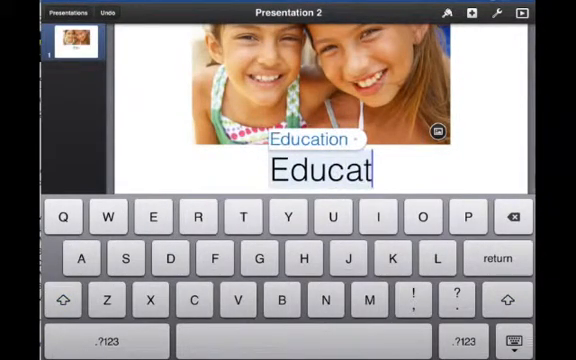
type("ion")
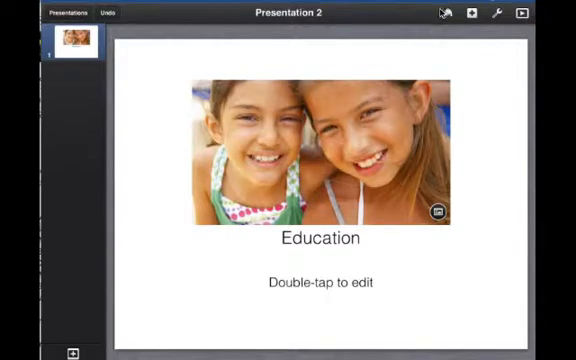
left_click(444, 12)
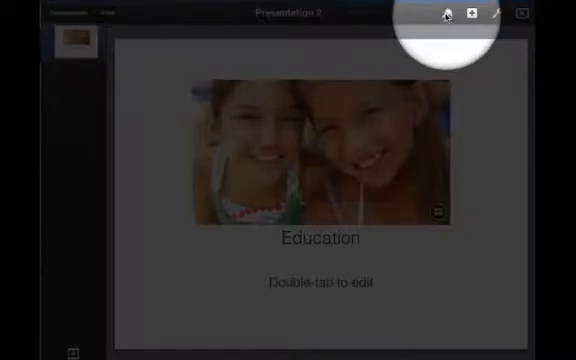
left_click(446, 14)
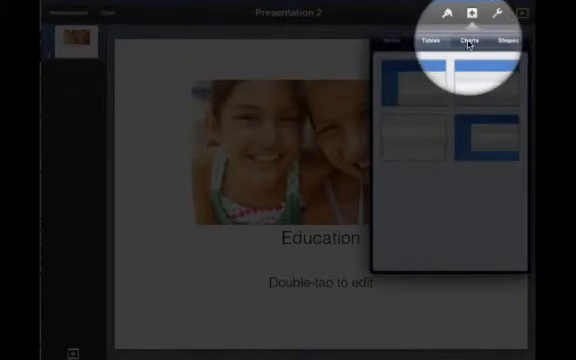
left_click(465, 41)
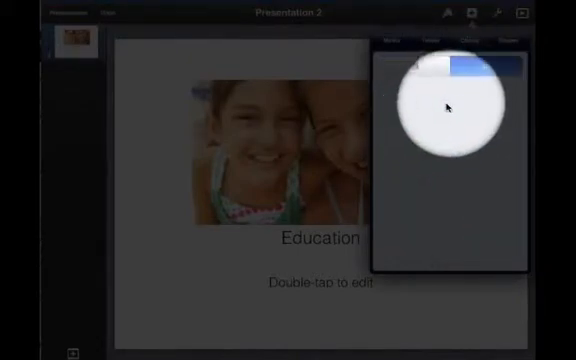
left_click(465, 40)
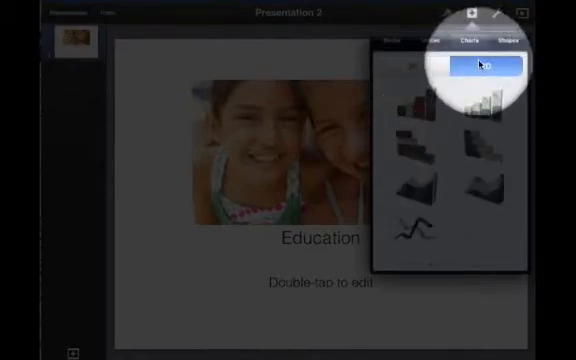
left_click(512, 40)
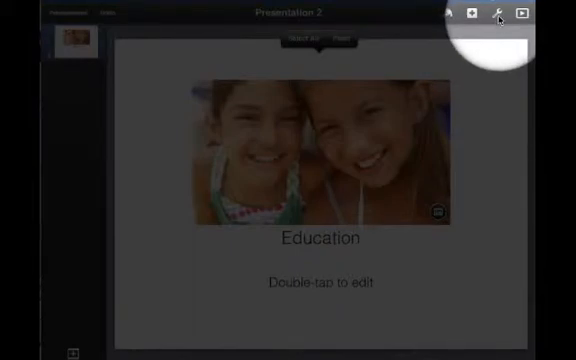
Confirm center, edge and spacing guides are on, then choose Interactive Hyperlinks.
left_click(496, 13)
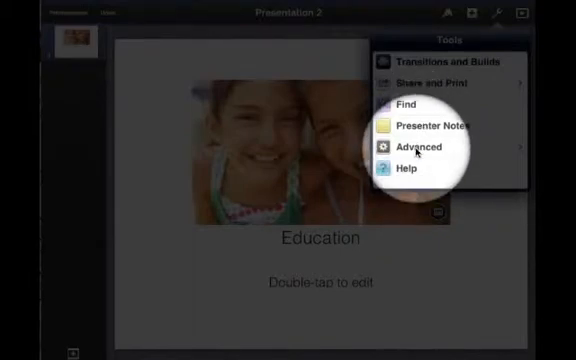
left_click(413, 147)
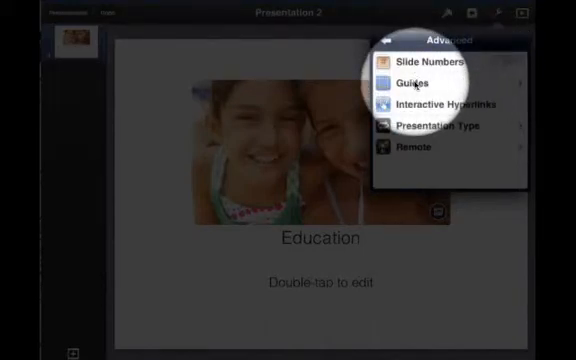
left_click(412, 82)
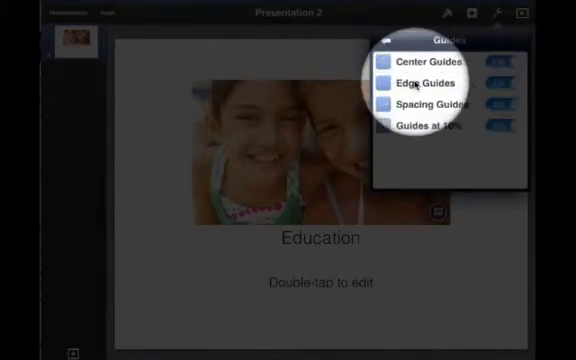
left_click(497, 132)
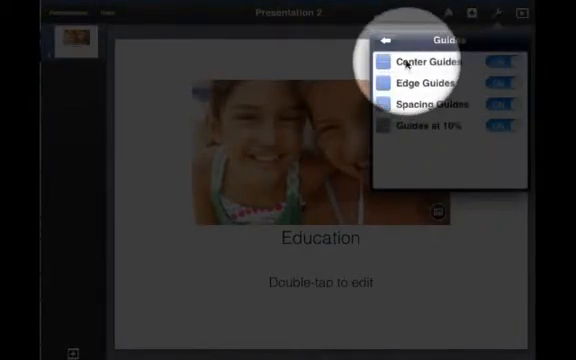
left_click(385, 37)
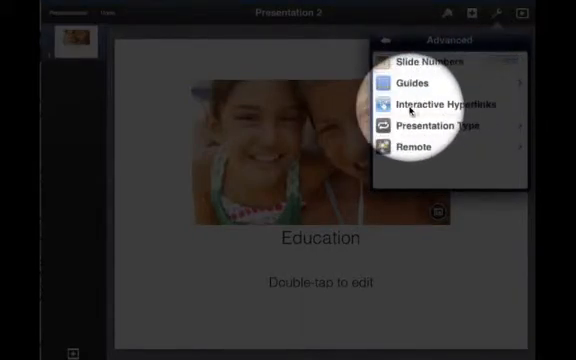
left_click(445, 103)
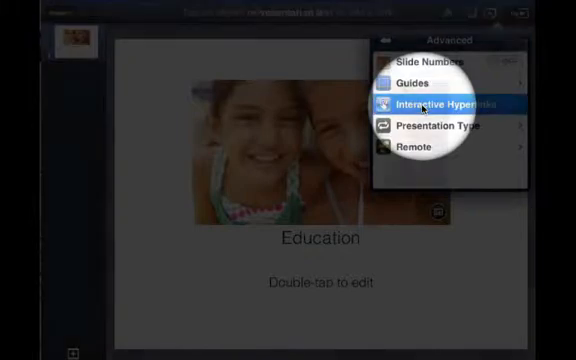
Link the Education title to ambrose.edu and finish link editing.
left_click(430, 103)
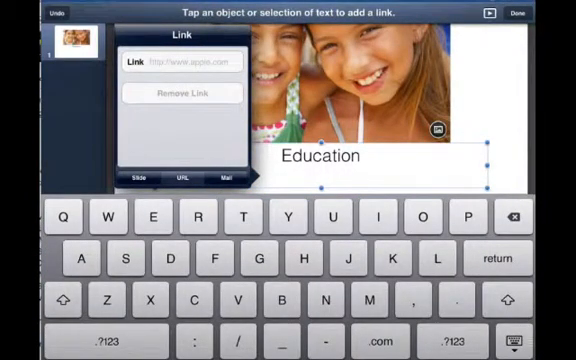
type("ambrose")
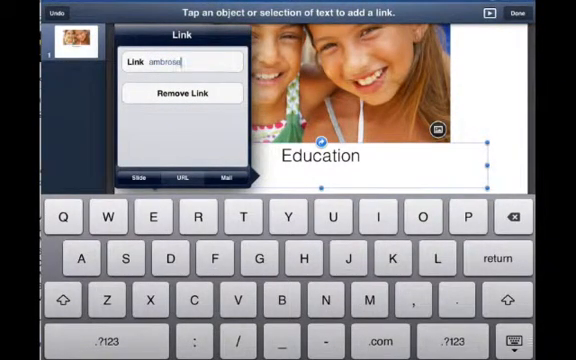
type(".edu")
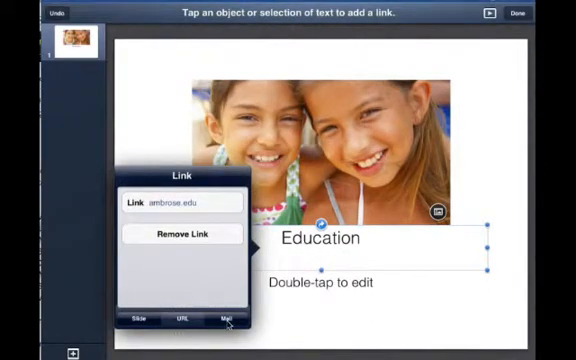
left_click(227, 318)
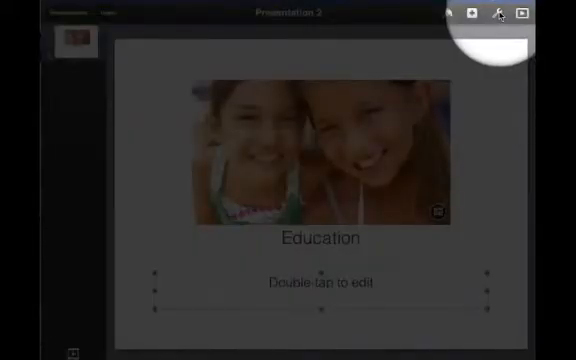
Keep the presentation type Normal with looping off, then close the settings.
left_click(498, 13)
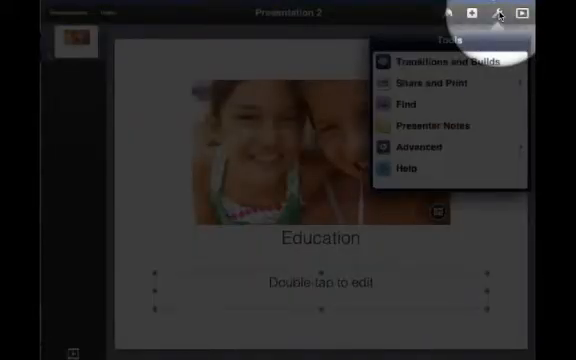
left_click(420, 150)
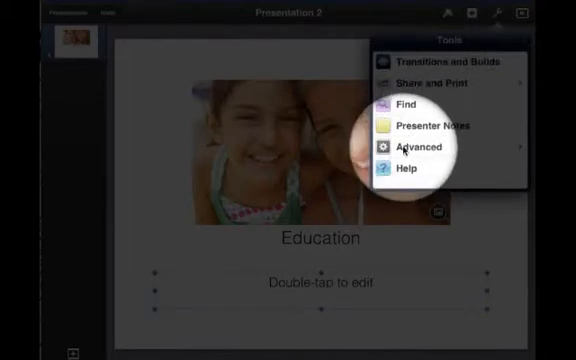
left_click(412, 147)
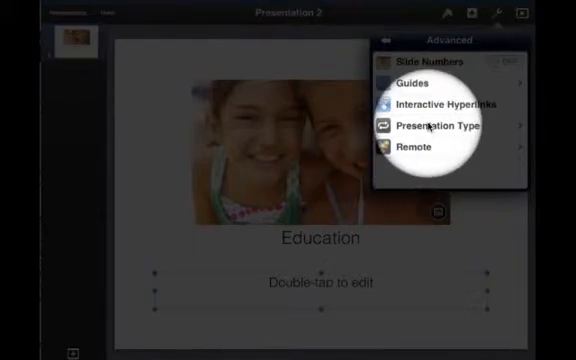
left_click(436, 126)
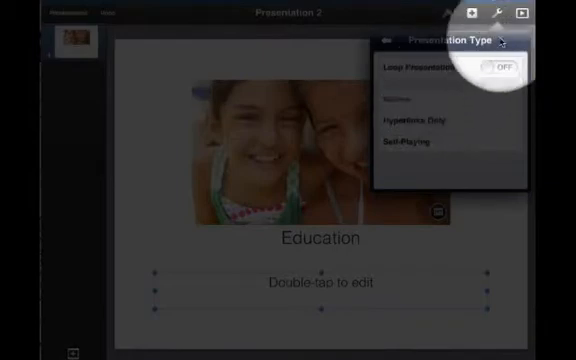
left_click(440, 98)
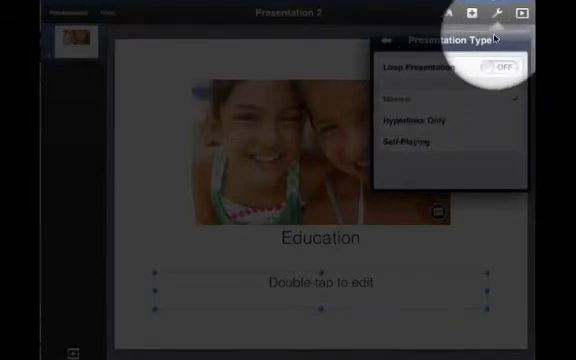
left_click(389, 40)
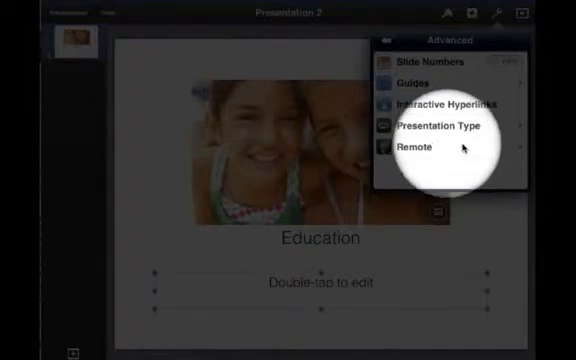
left_click(517, 12)
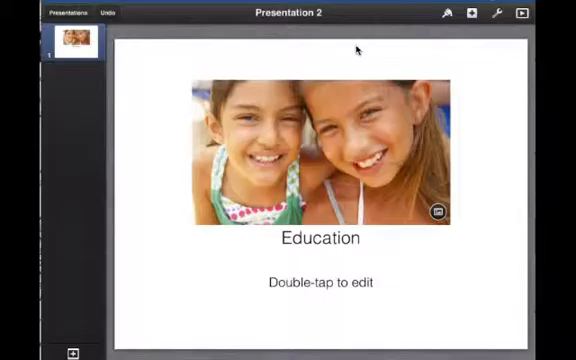
mouse_move(64, 110)
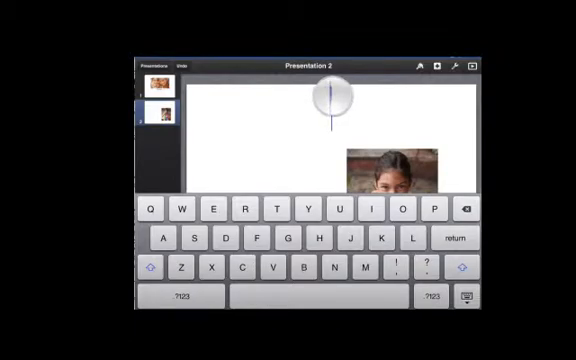
left_click(329, 103)
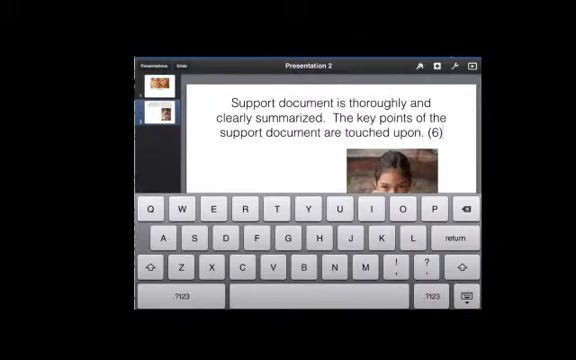
left_click(186, 64)
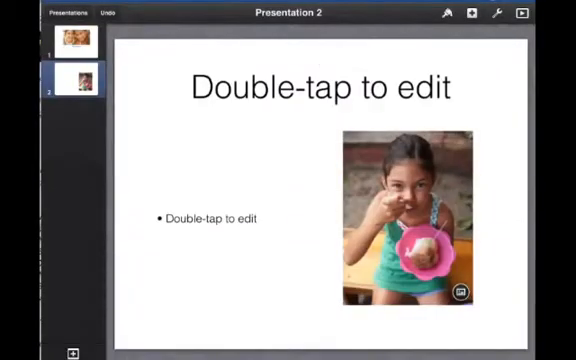
Replace the bullet placeholder with the typed text 'Hah' and select a word.
double_click(205, 217)
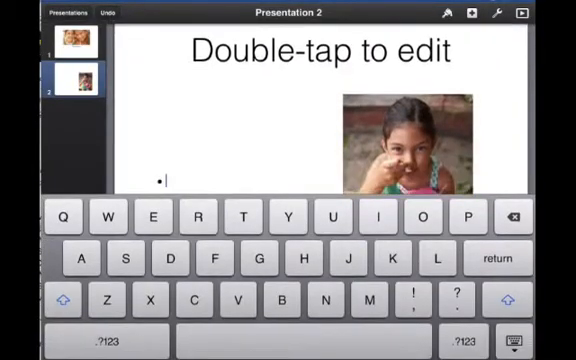
type("Hahha")
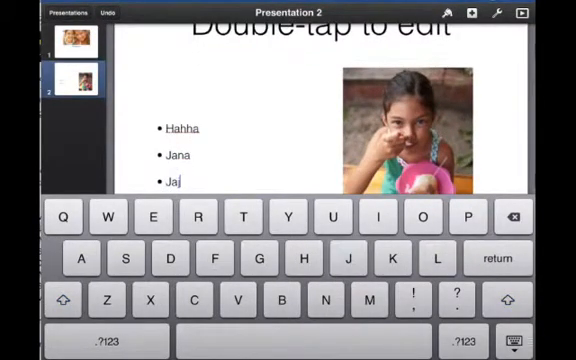
double_click(171, 156)
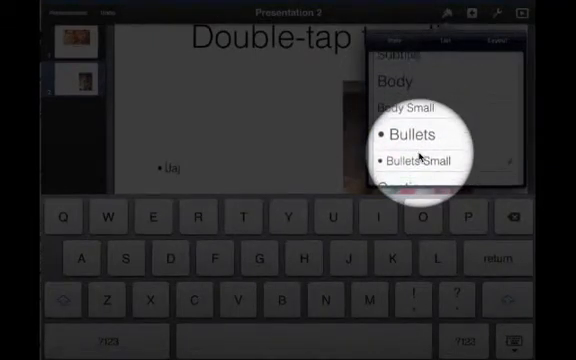
Switch to unbulleted Body text and tab-indent 'Mms' below 'Jaj'.
scroll("down", 3)
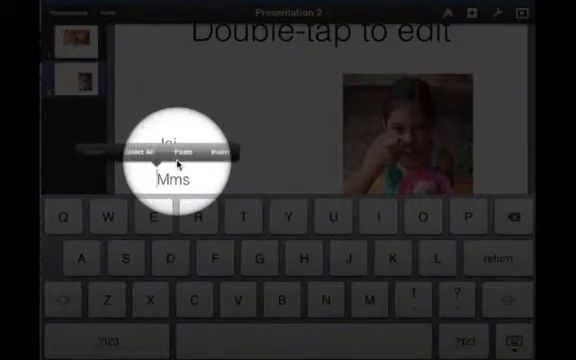
left_click(213, 153)
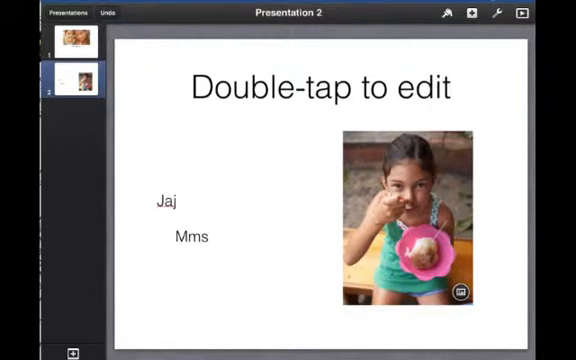
Shrink the girl's photo and mask it to a smaller square.
left_click(417, 218)
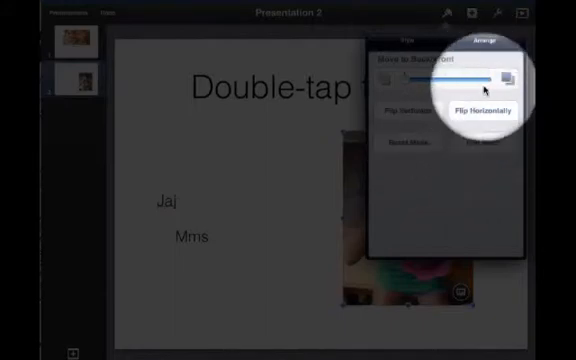
left_click(467, 103)
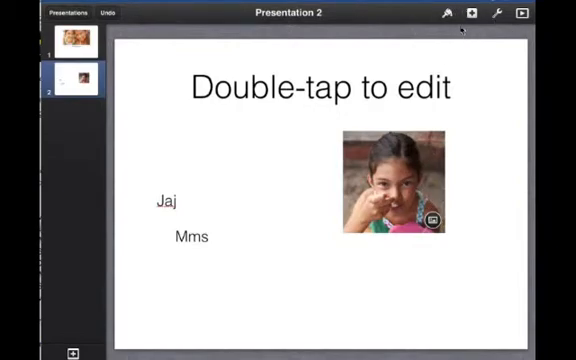
mouse_move(514, 224)
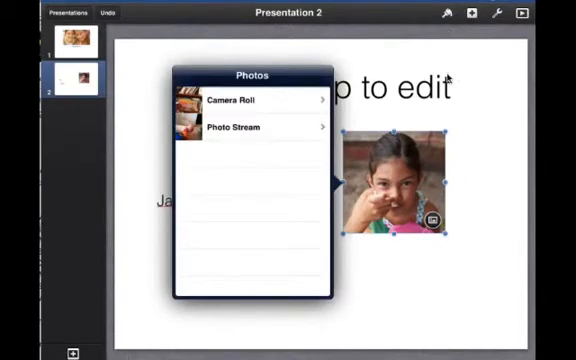
left_click(432, 218)
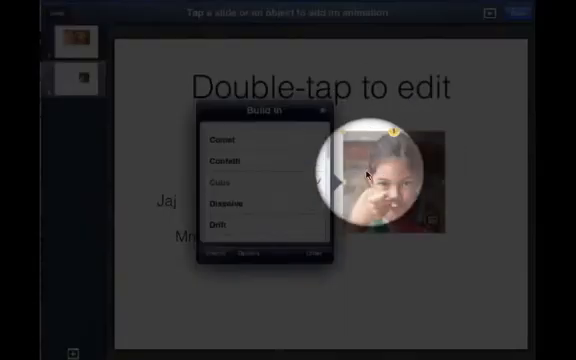
Browse the photo's build-out effects, such as Blinds, Comet, Confetti and Cube.
left_click(225, 184)
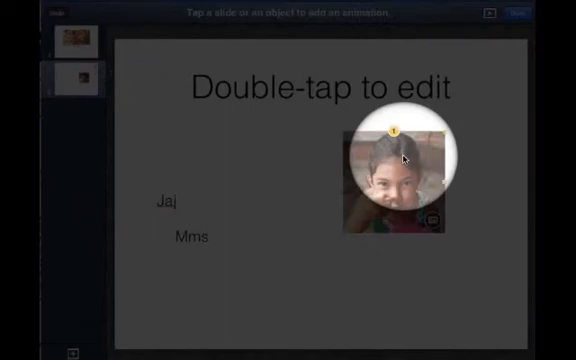
left_click(395, 130)
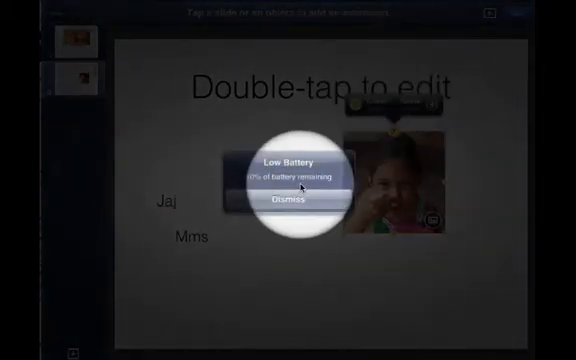
left_click(297, 198)
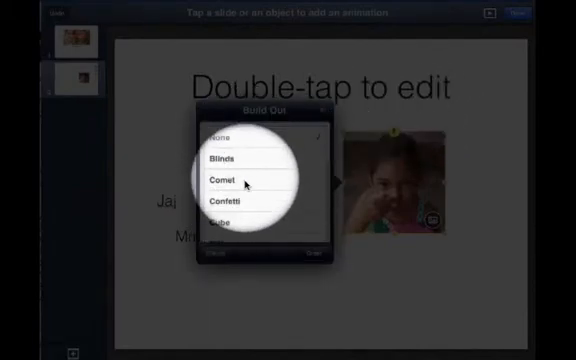
scroll("down", 3)
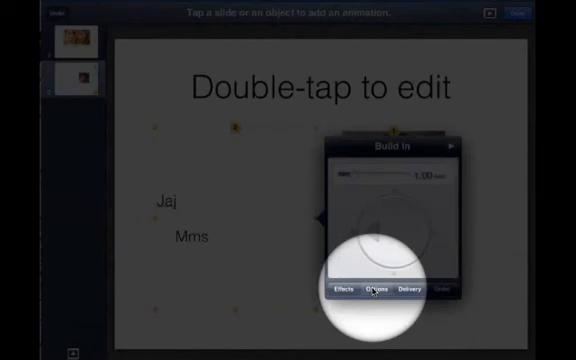
Show the Build Order list: image first, body text 'Jaj Mms' second.
left_click(372, 289)
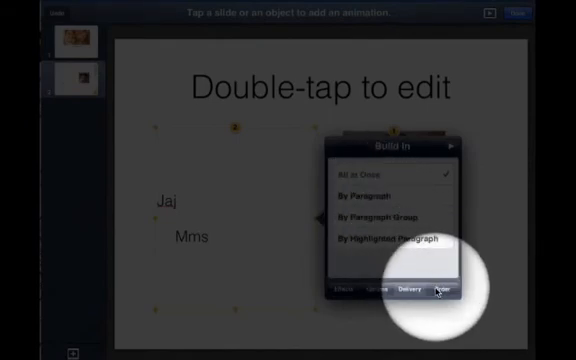
left_click(449, 290)
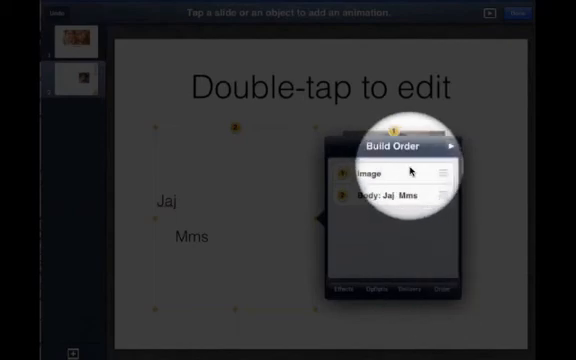